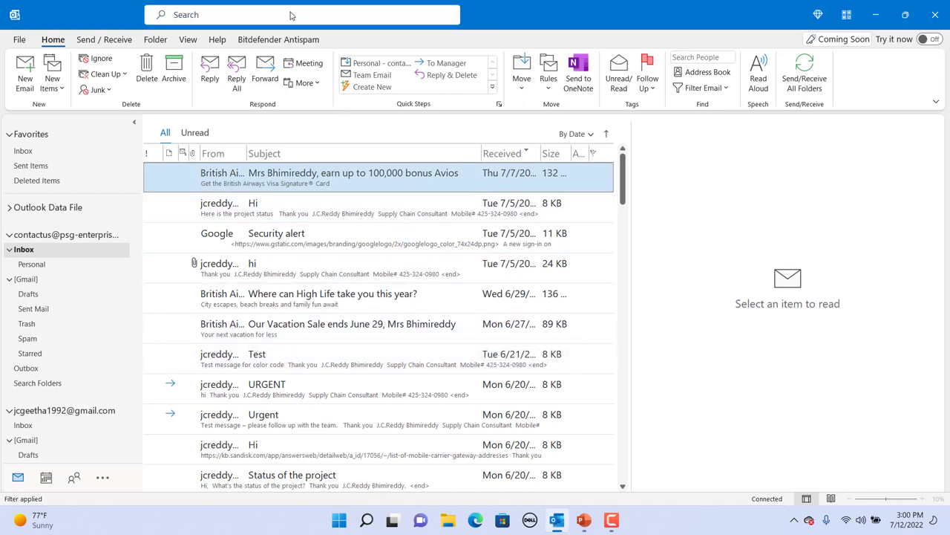
mouse_move(294, 14)
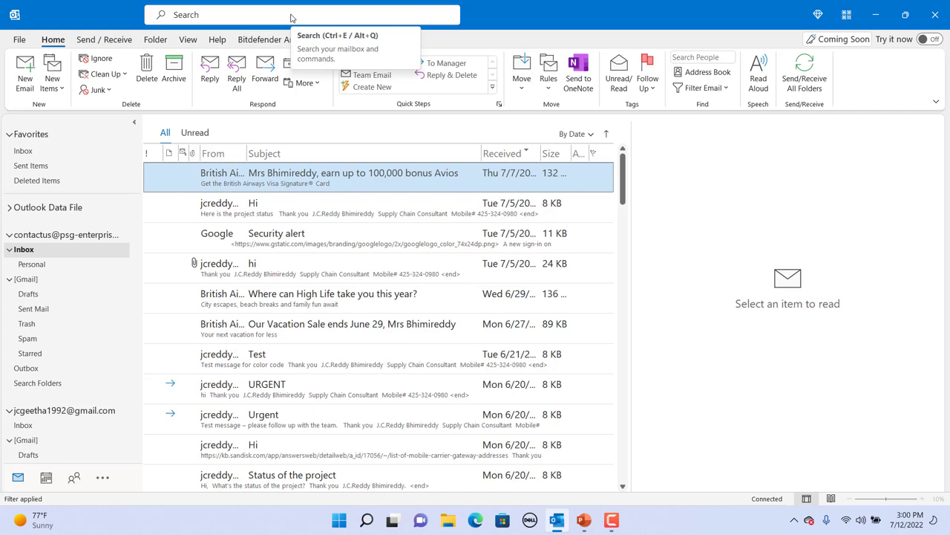
Step: Activate the Search box, review the Current Mailbox scopes, and show Suggested Searches
left_click(297, 13)
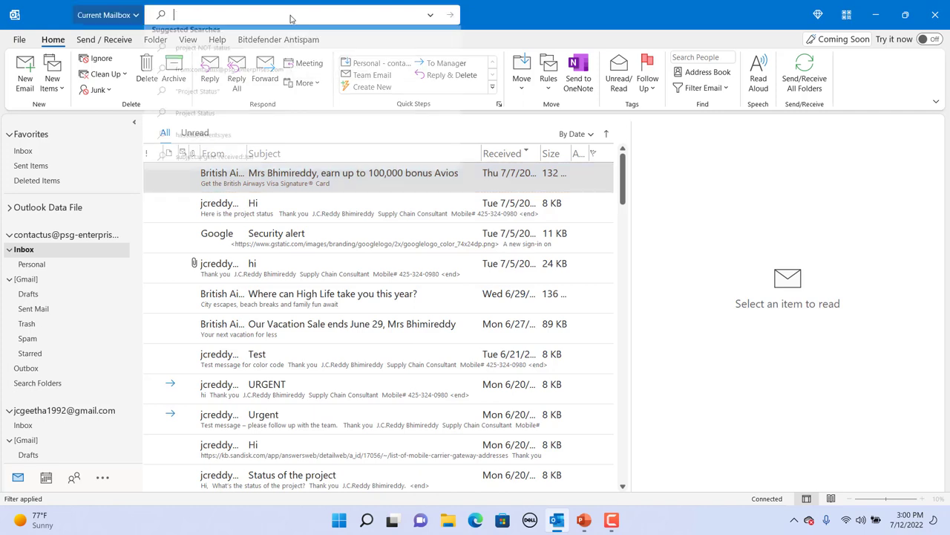
left_click(297, 14)
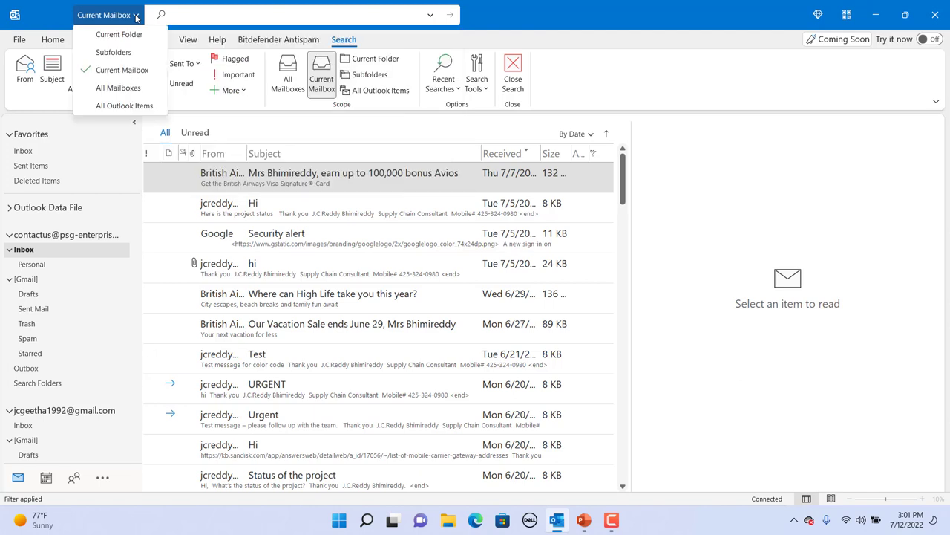
mouse_move(124, 106)
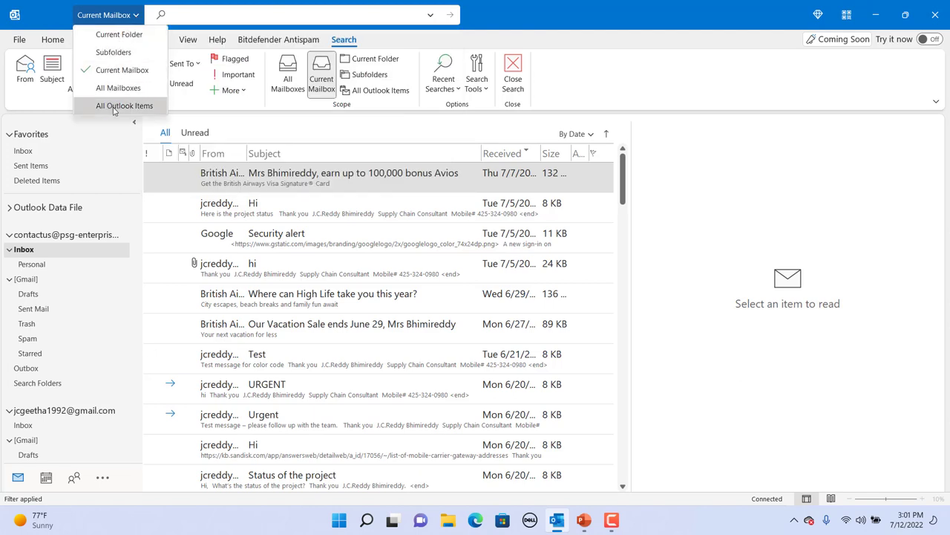
left_click(297, 15)
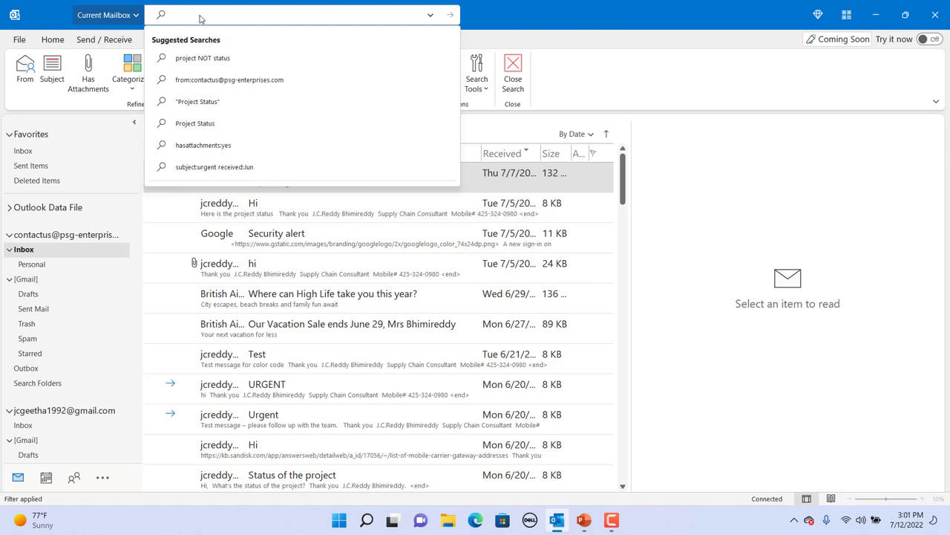
Step: Run the 'Project Status' suggested search to list its two matching emails
left_click(195, 124)
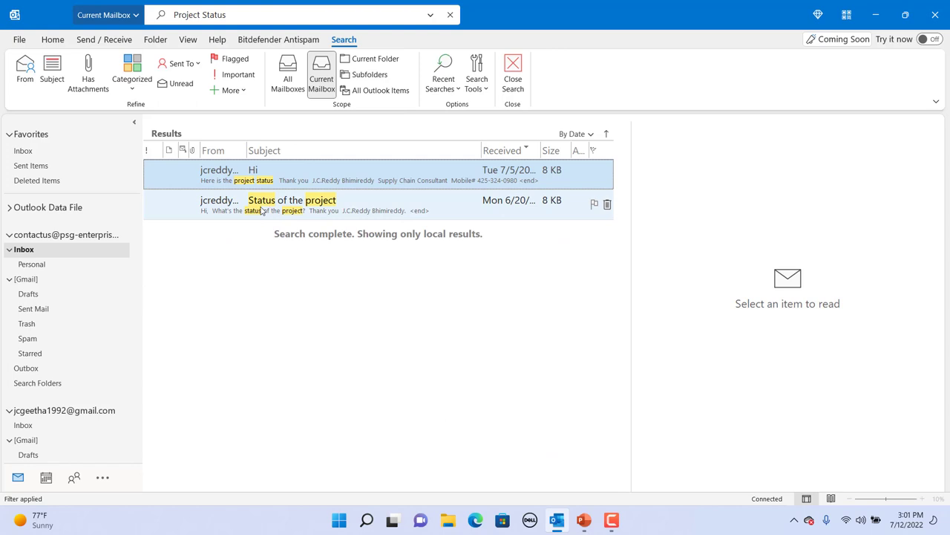
mouse_move(274, 204)
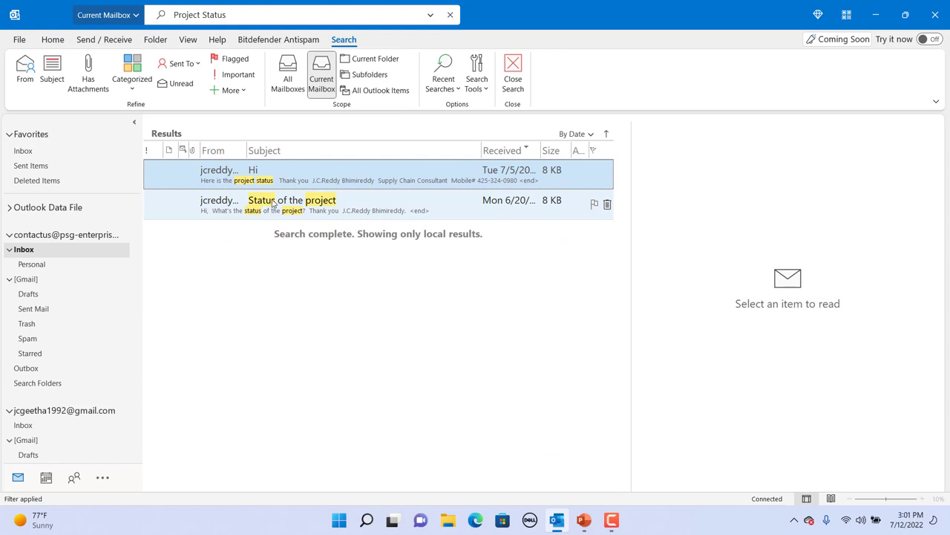
mouse_move(326, 211)
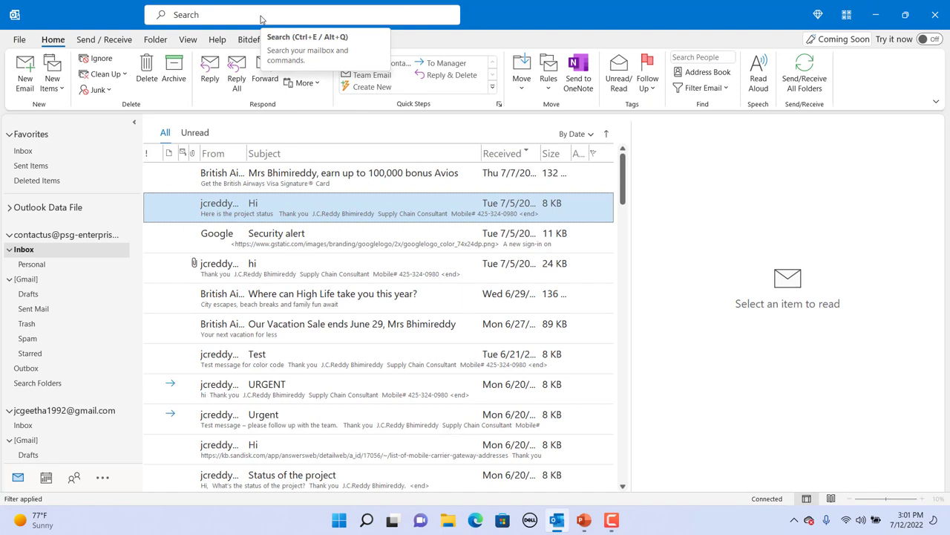
Step: Search 'project NOT status' and open the hi email's Test doc.docx attachment
left_click(297, 14)
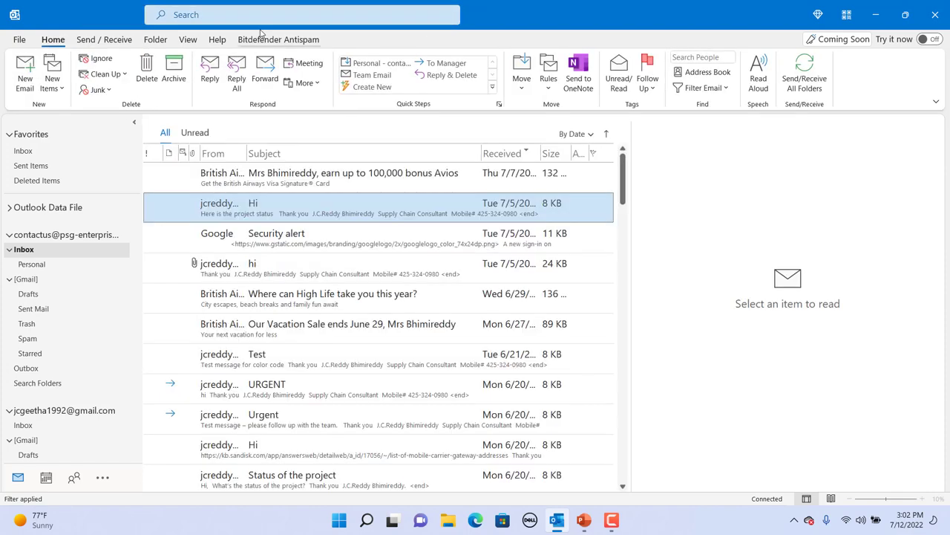
mouse_move(245, 14)
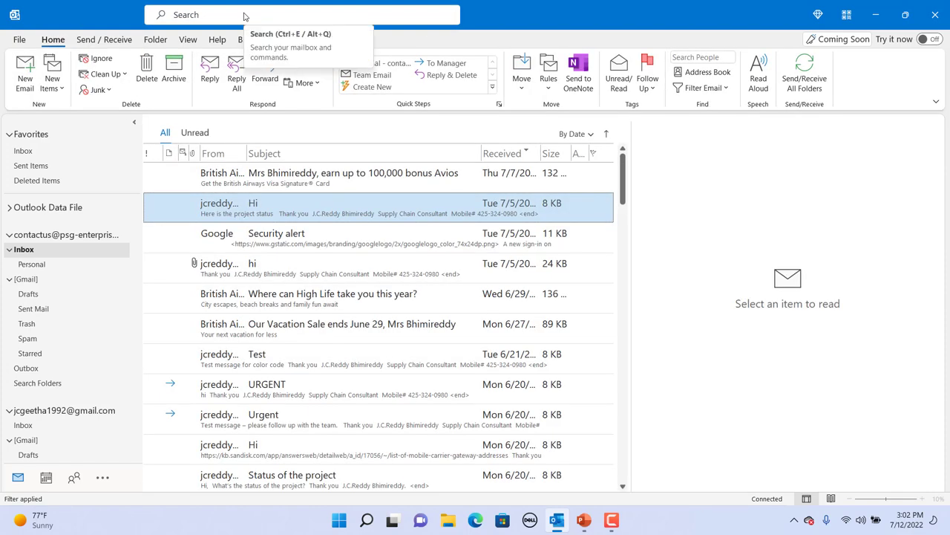
mouse_move(245, 15)
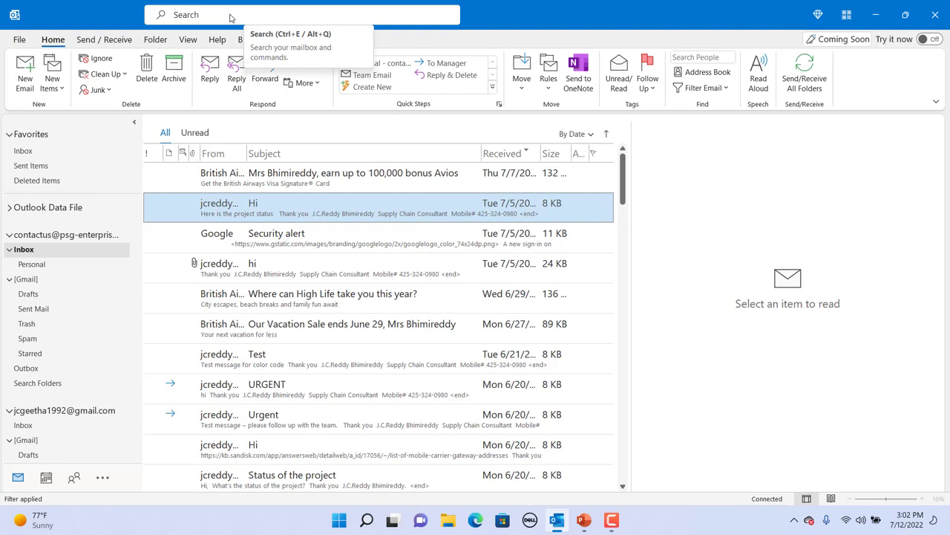
left_click(304, 15)
type("project NOT status")
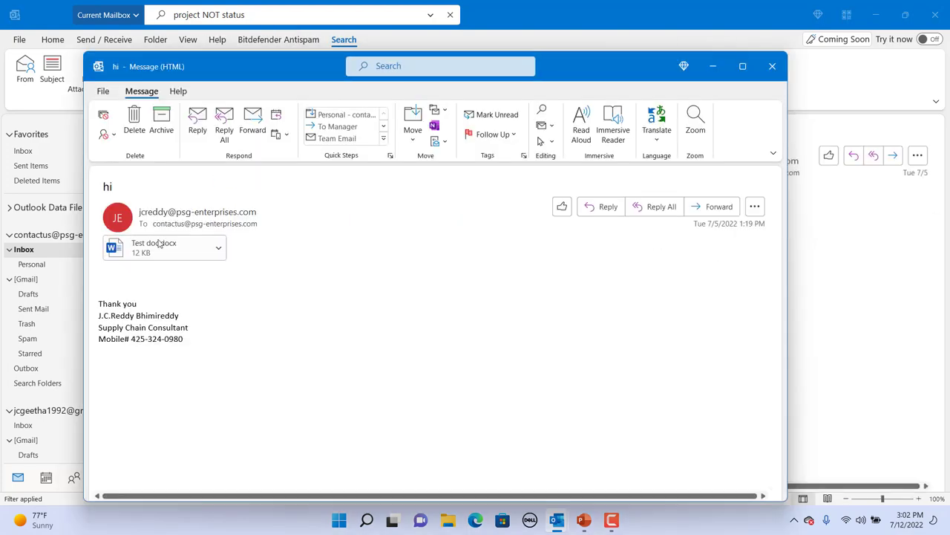
double_click(154, 247)
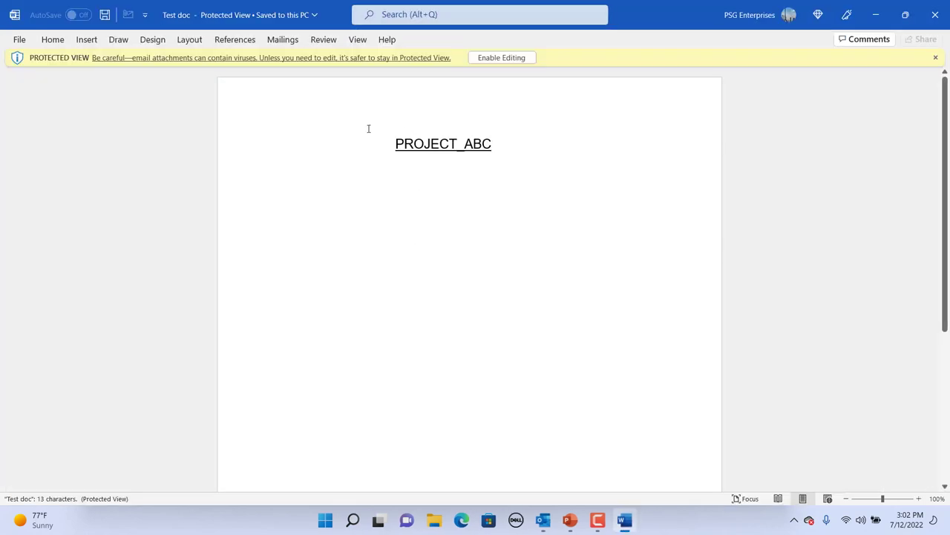
Step: Close the Word attachment window to return to the Outlook inbox
left_click(542, 520)
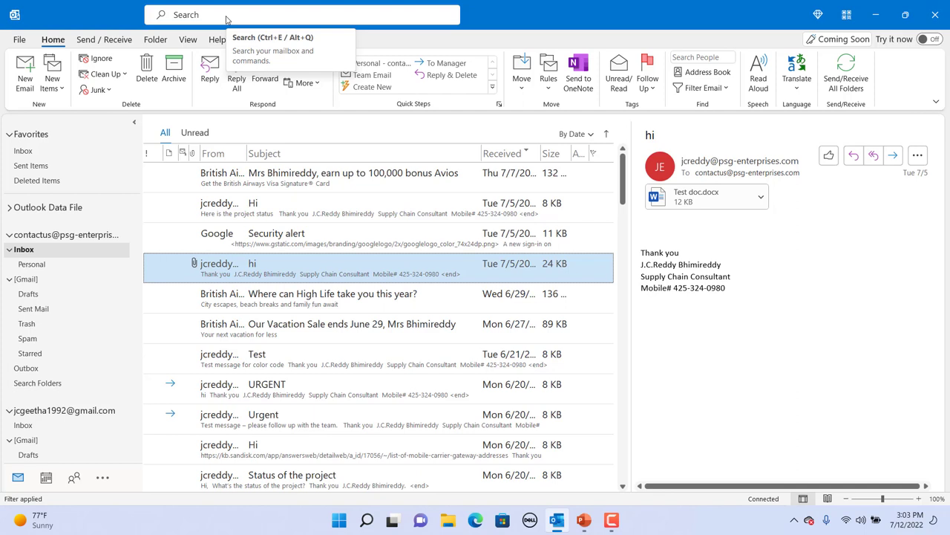
Step: Run the hasattachments:yes suggested search, then edit the query to hasattachments:true
left_click(305, 14)
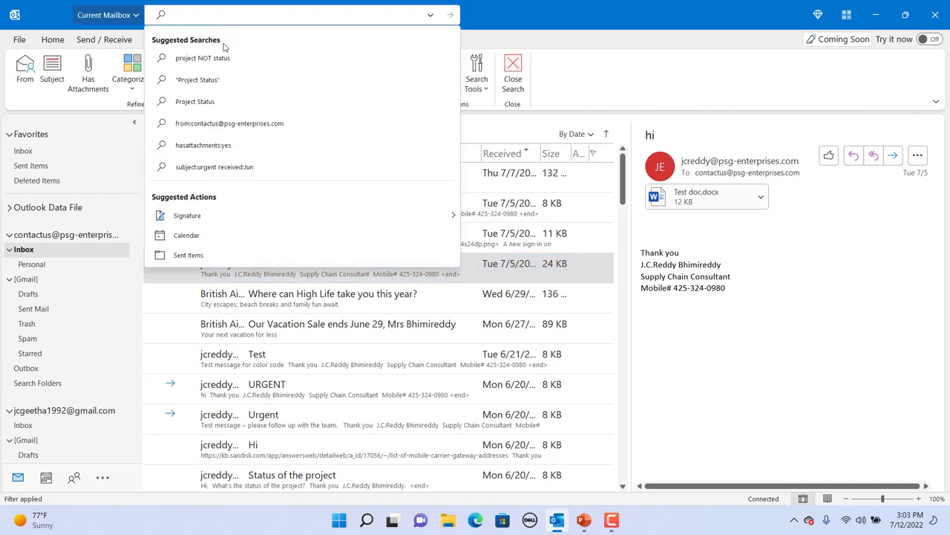
left_click(230, 123)
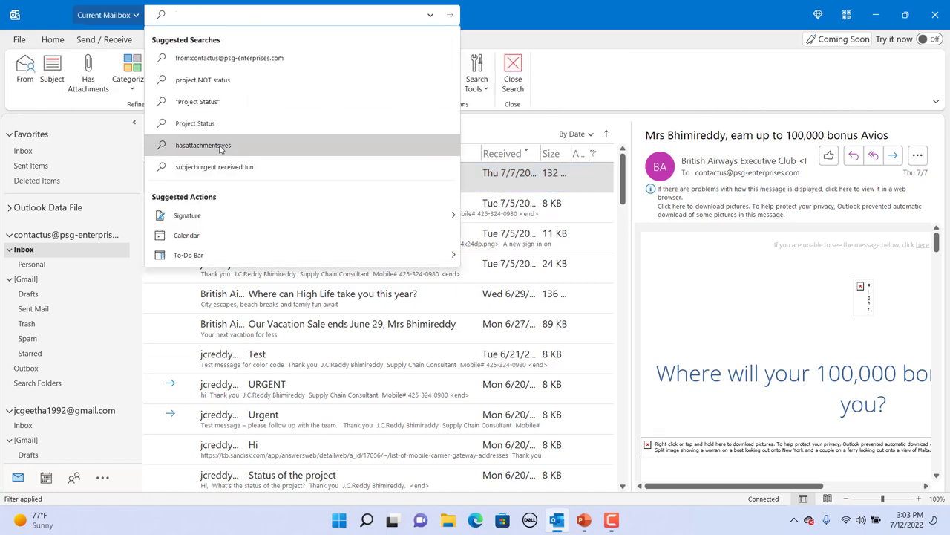
left_click(203, 145)
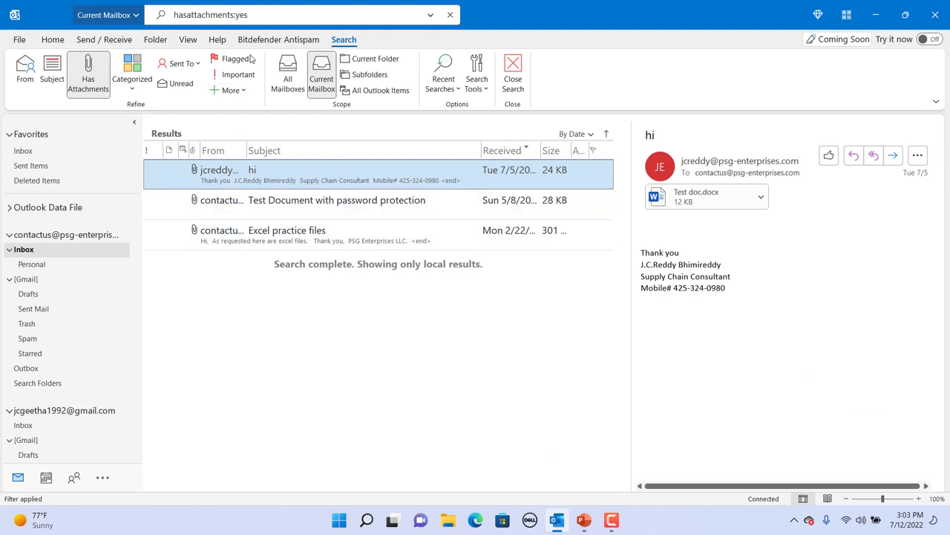
left_click(268, 15)
type("tru")
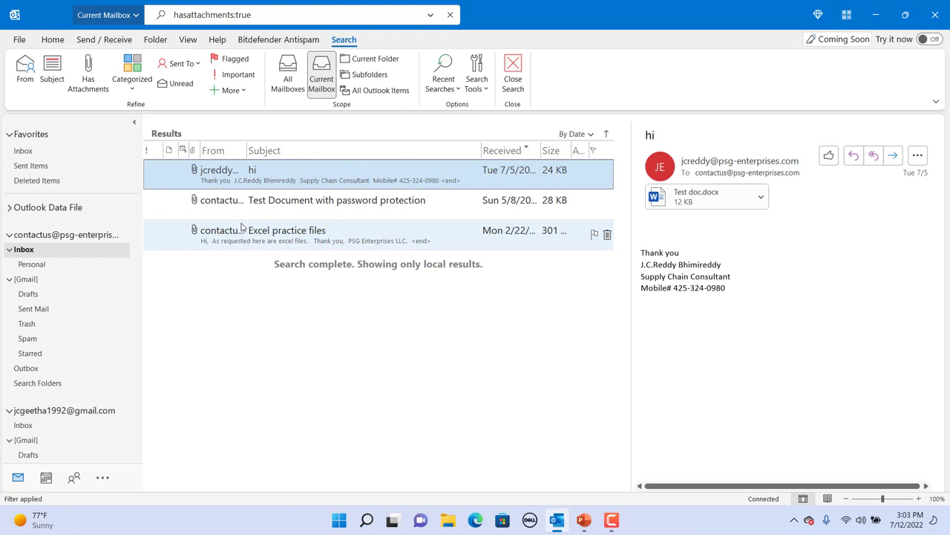
mouse_move(265, 240)
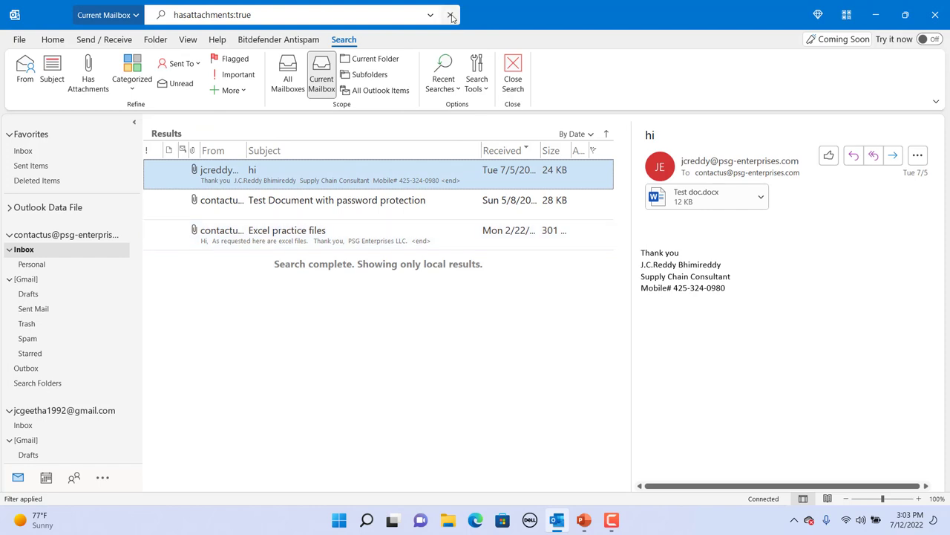
Step: Clear the search and open Advanced Search, keeping Current Mailbox scope and an Attachments field
left_click(451, 15)
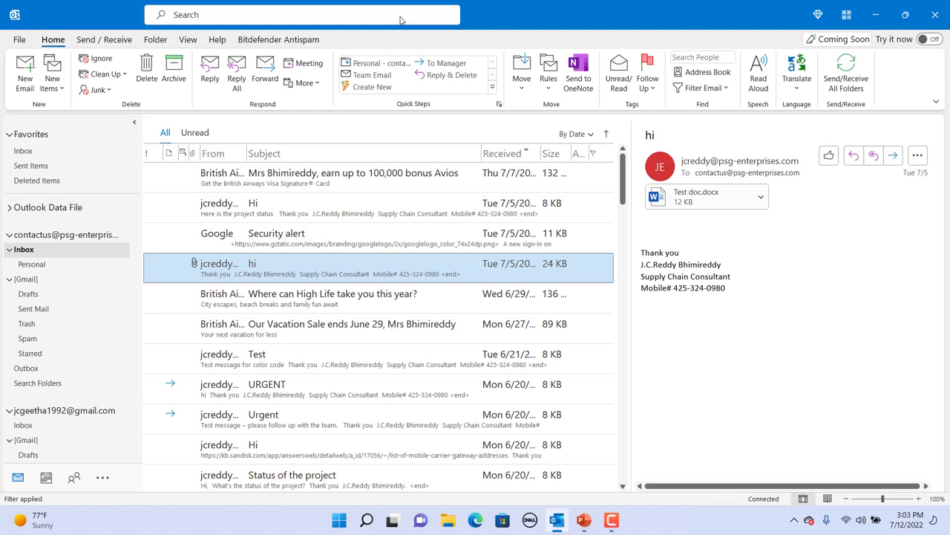
left_click(297, 15)
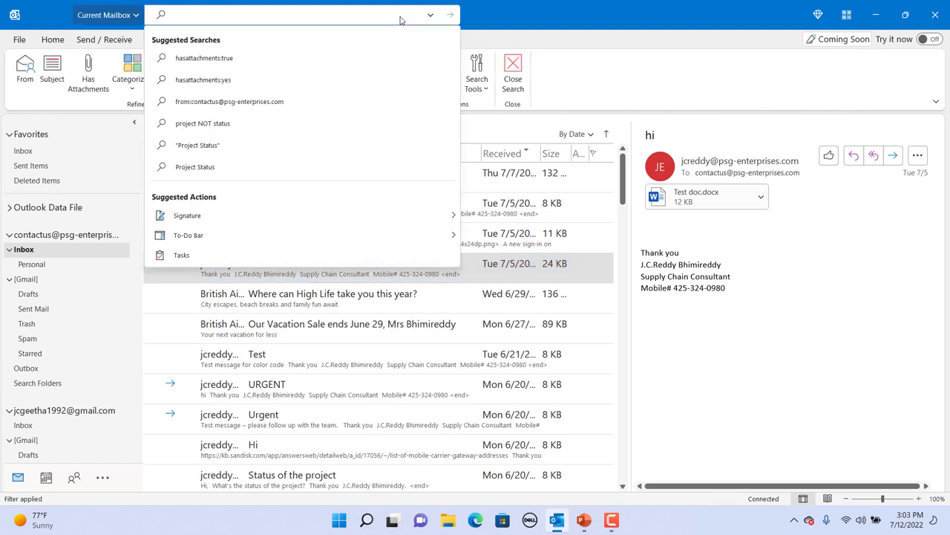
left_click(429, 17)
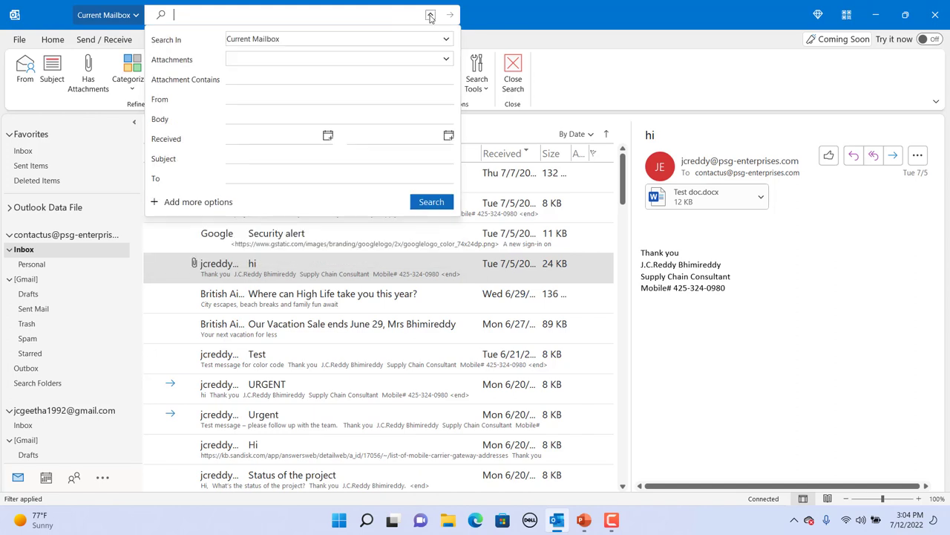
mouse_move(429, 16)
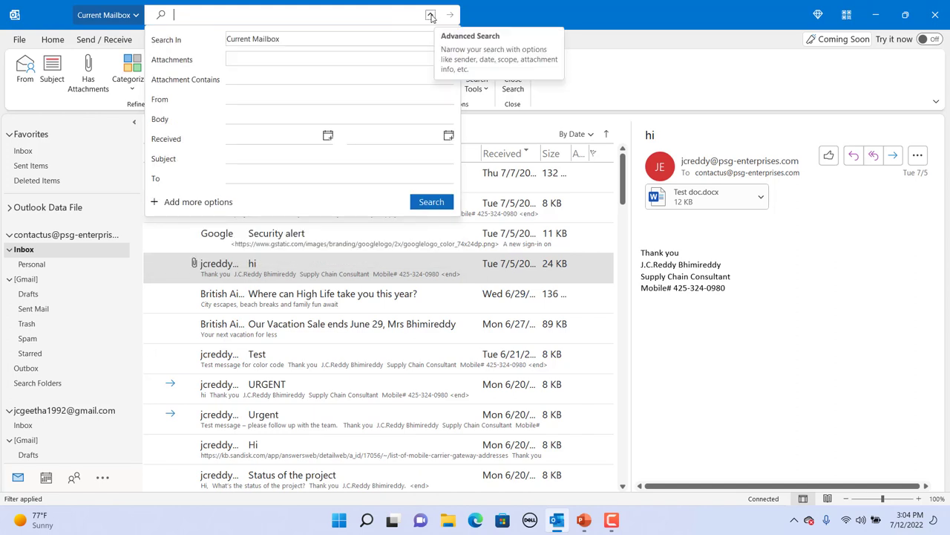
mouse_move(444, 38)
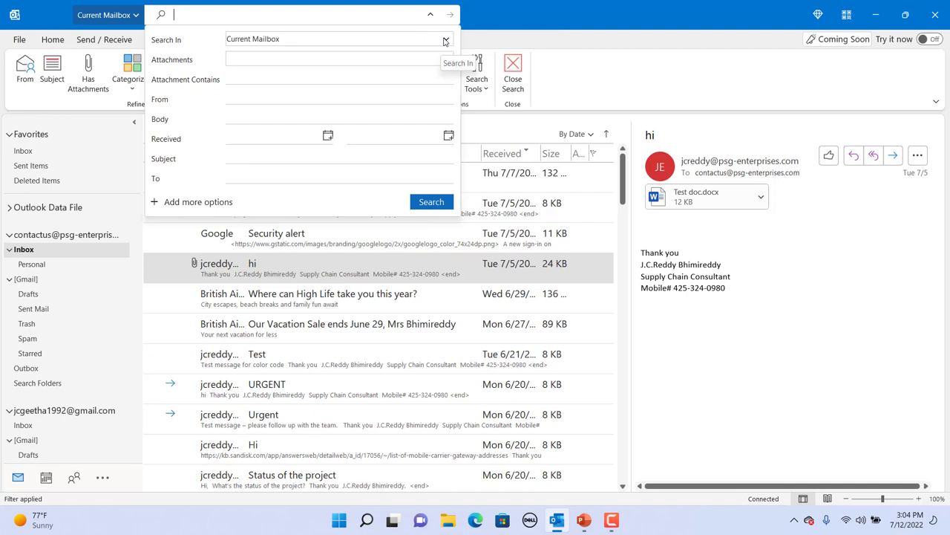
left_click(443, 39)
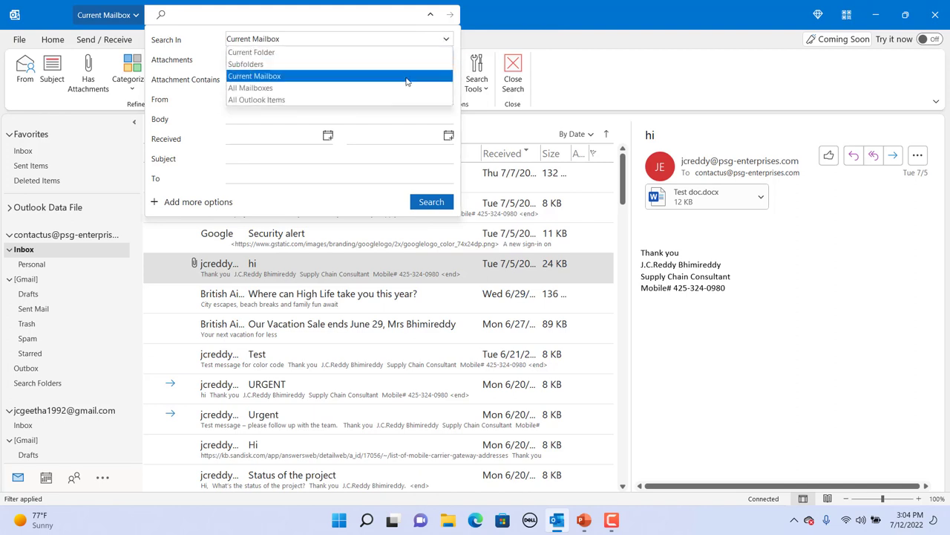
left_click(266, 76)
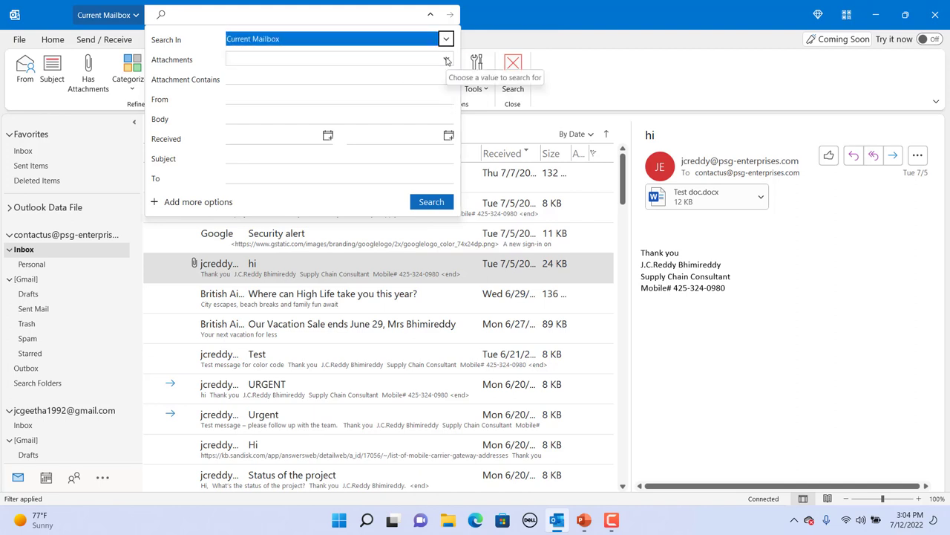
left_click(444, 58)
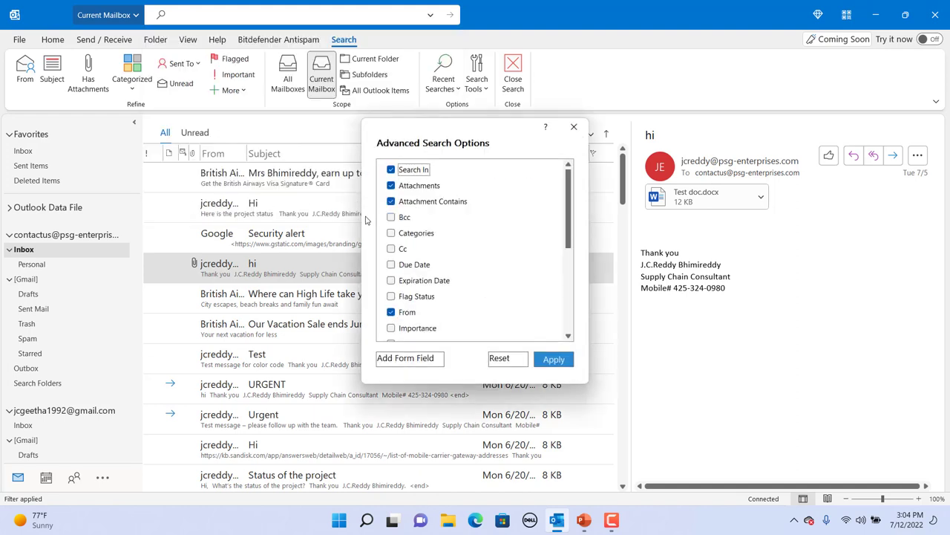
Step: Add a Bcc field, search attachments from contactus, preview the first result, then clear
left_click(391, 217)
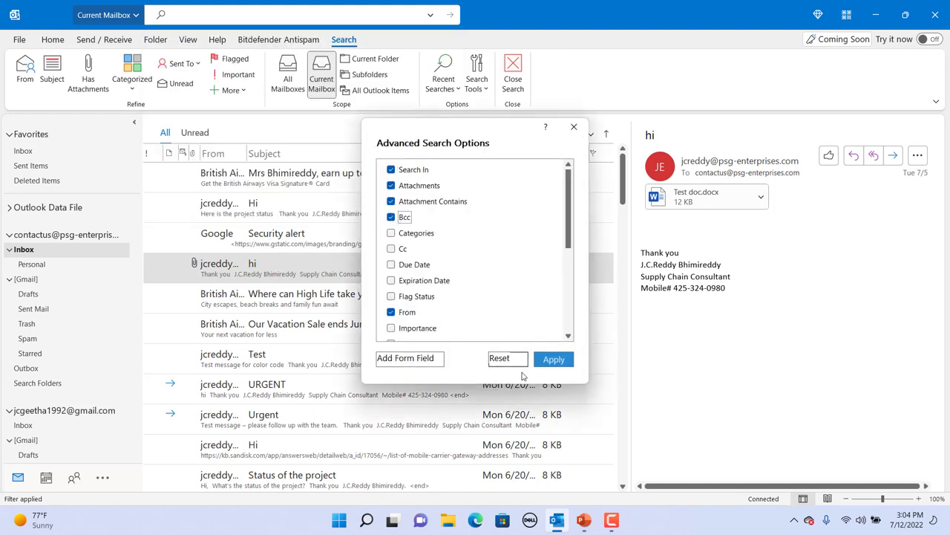
left_click(553, 359)
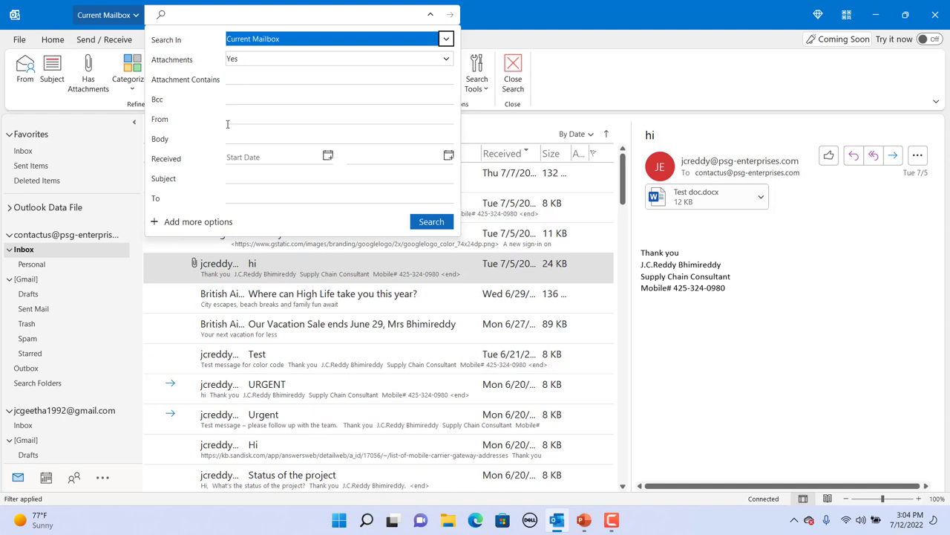
left_click(297, 118)
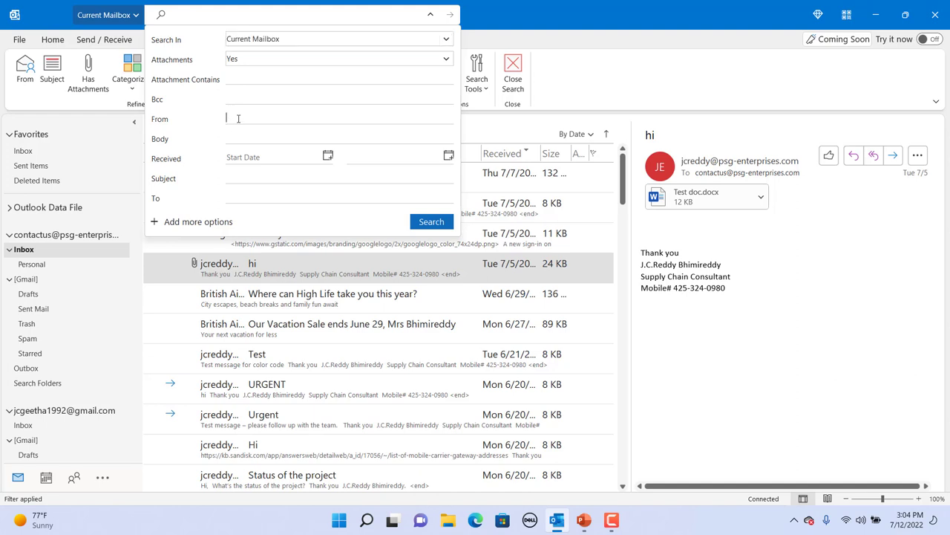
type("contactus")
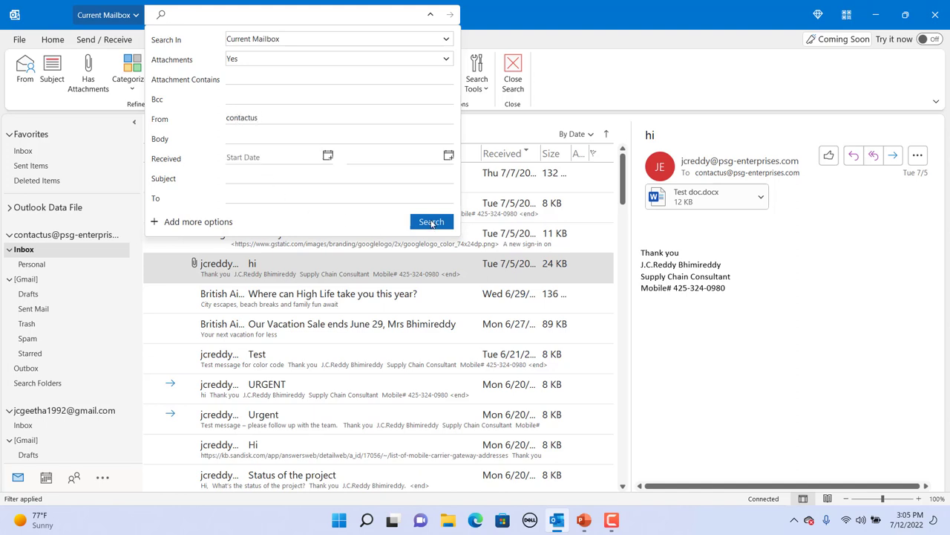
left_click(430, 221)
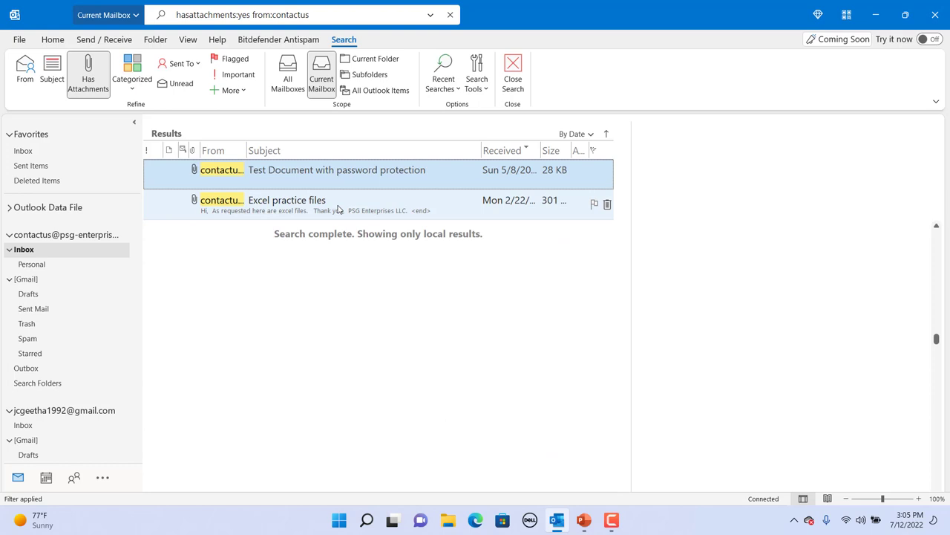
left_click(337, 169)
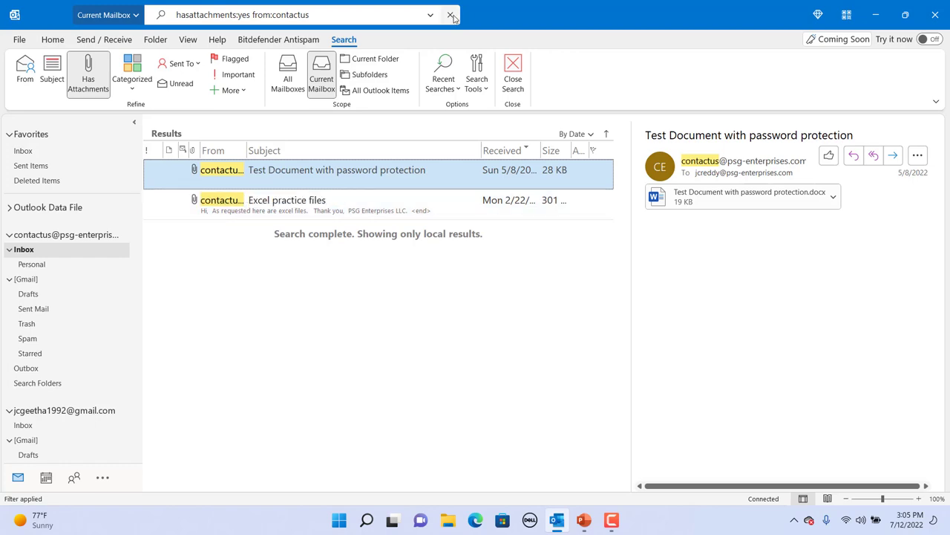
left_click(449, 15)
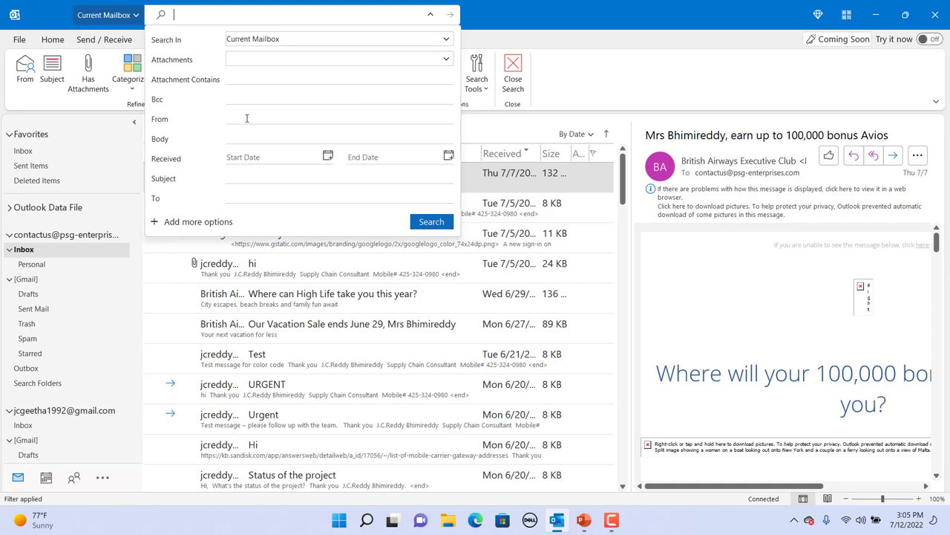
Step: Search for From 'contactus' and Subject 'urgent', then clear the results
left_click(246, 118)
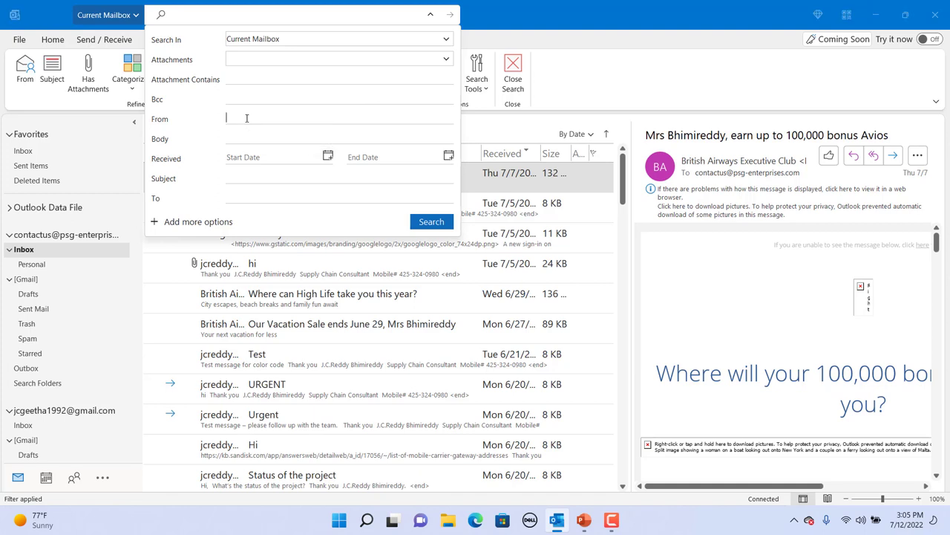
type("contactus")
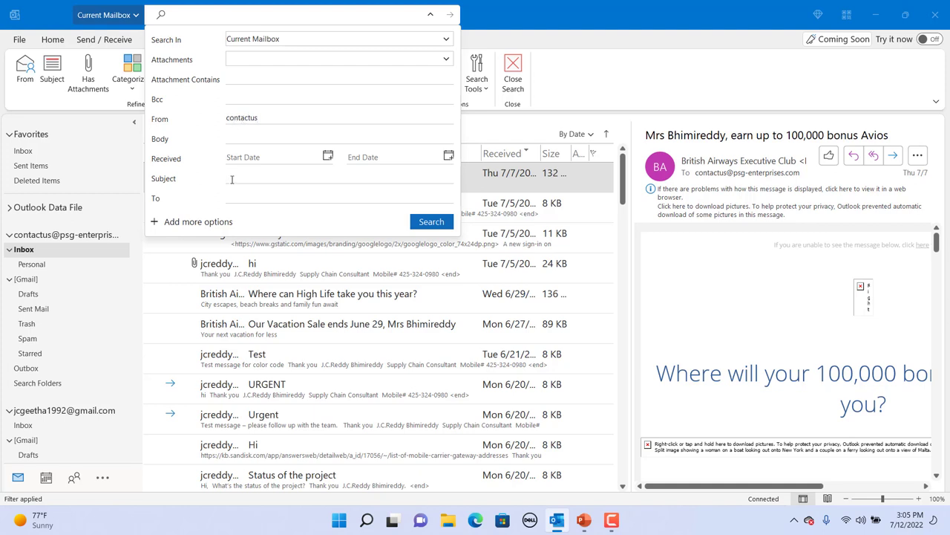
type("urgent")
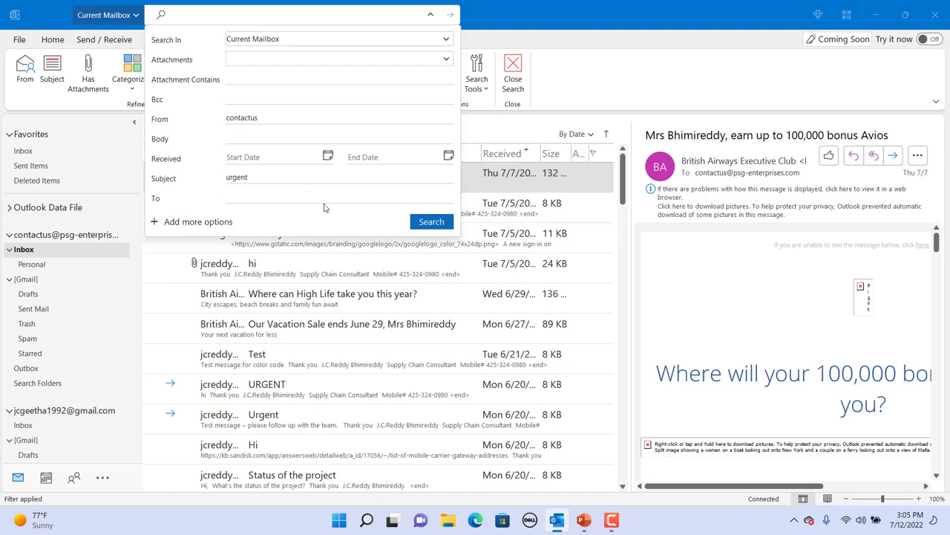
left_click(430, 221)
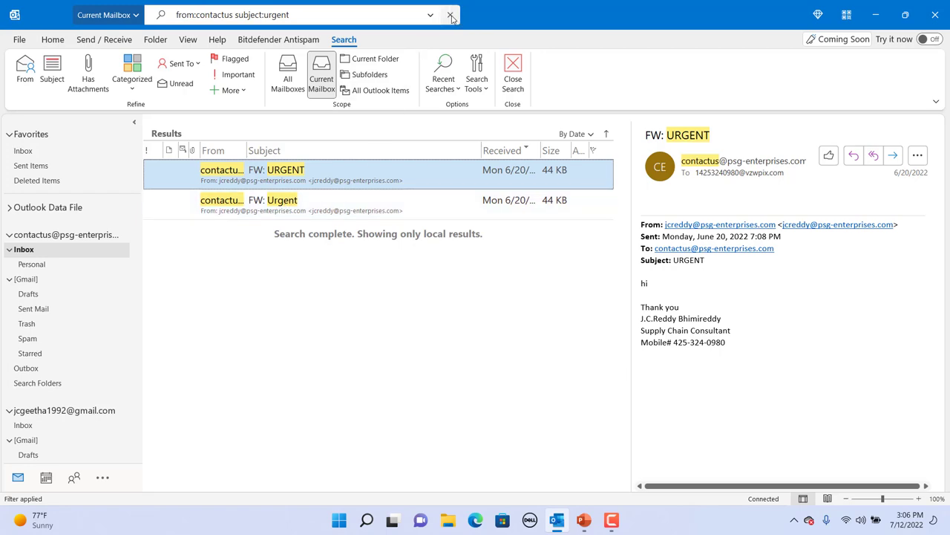
left_click(448, 15)
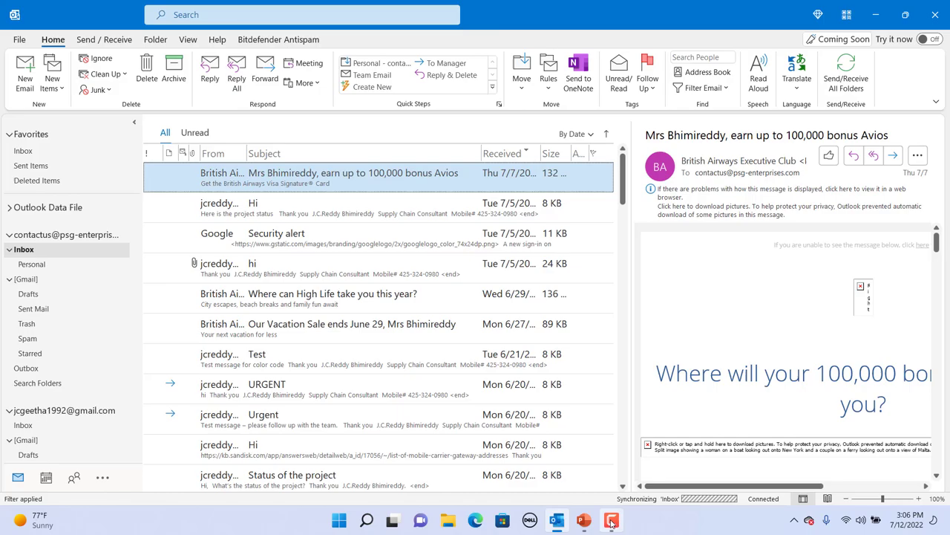
mouse_move(472, 323)
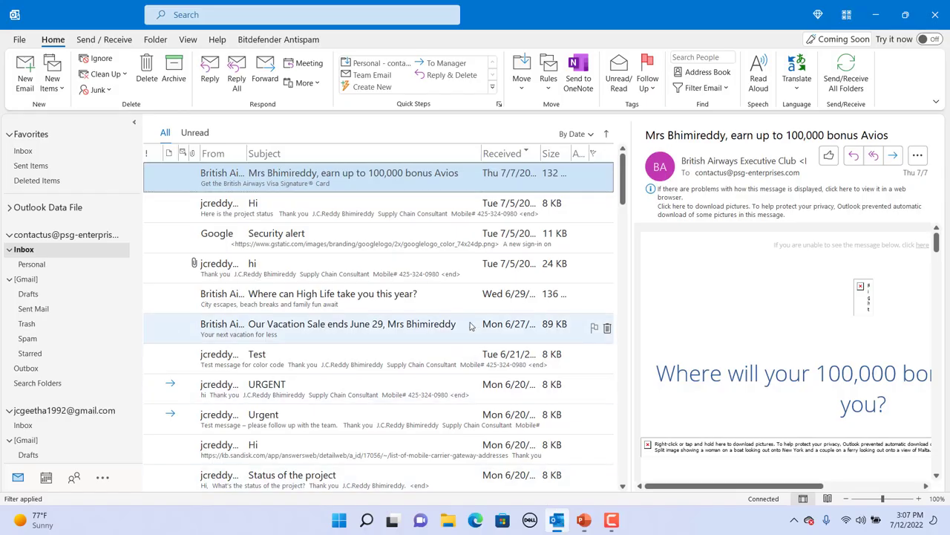